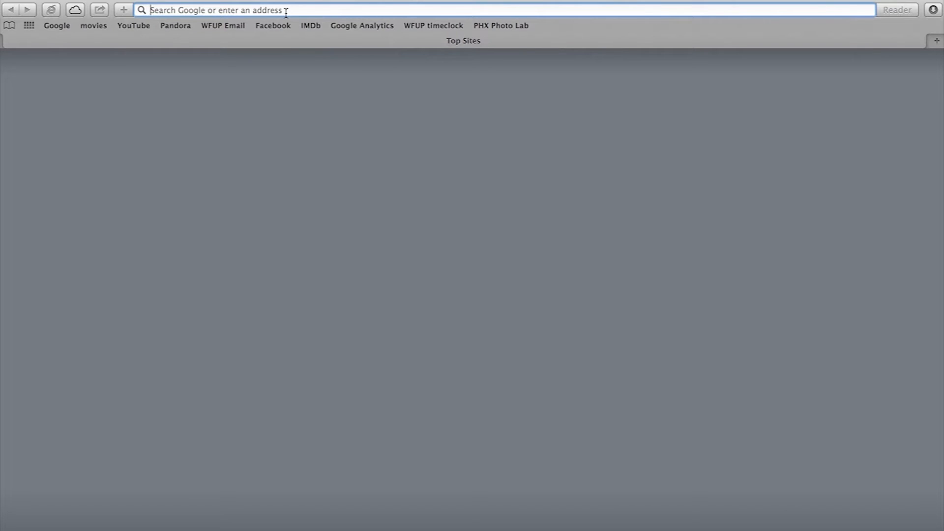
- Load the gateway admin page at 192.168.1.254 in Safari
text(192.168.1.254/cgi-bin/home.ha)
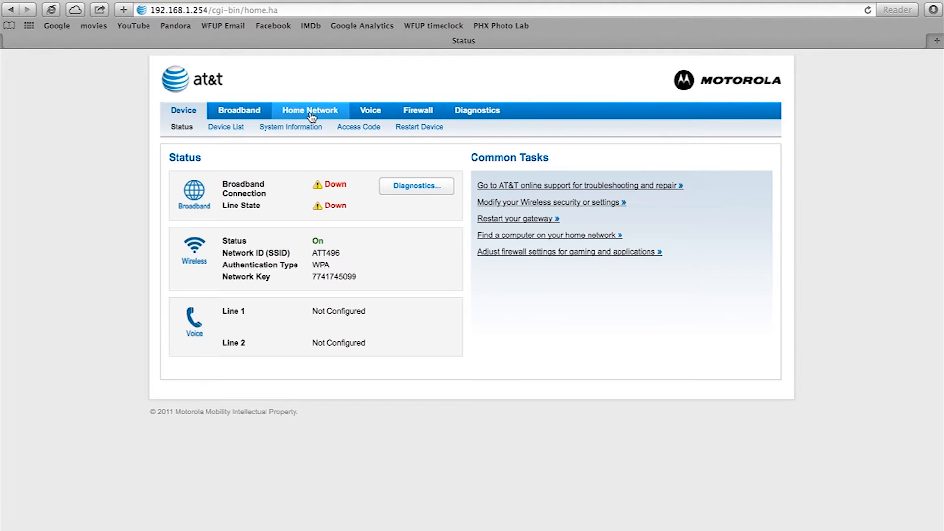
- Set Wireless Operation to Off under Home Network and save the change
click(310, 110)
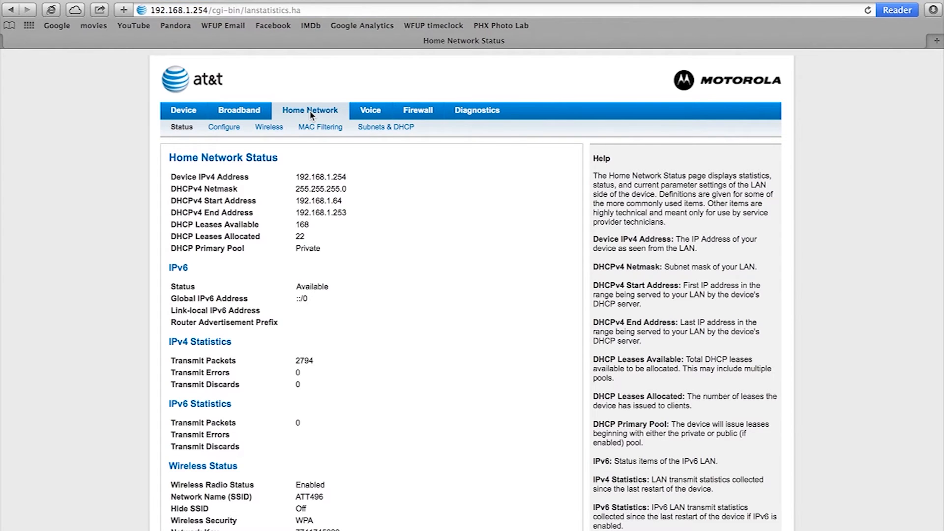
click(269, 127)
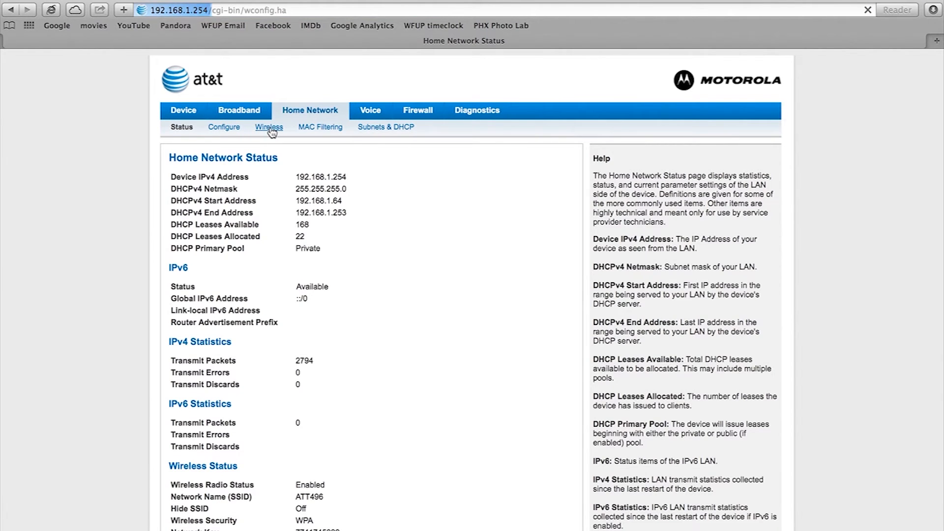
click(268, 127)
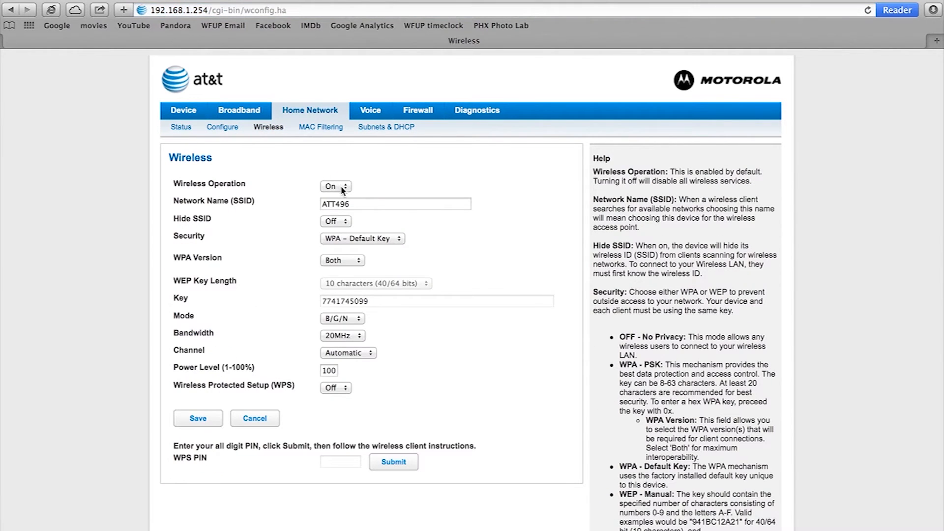
click(336, 186)
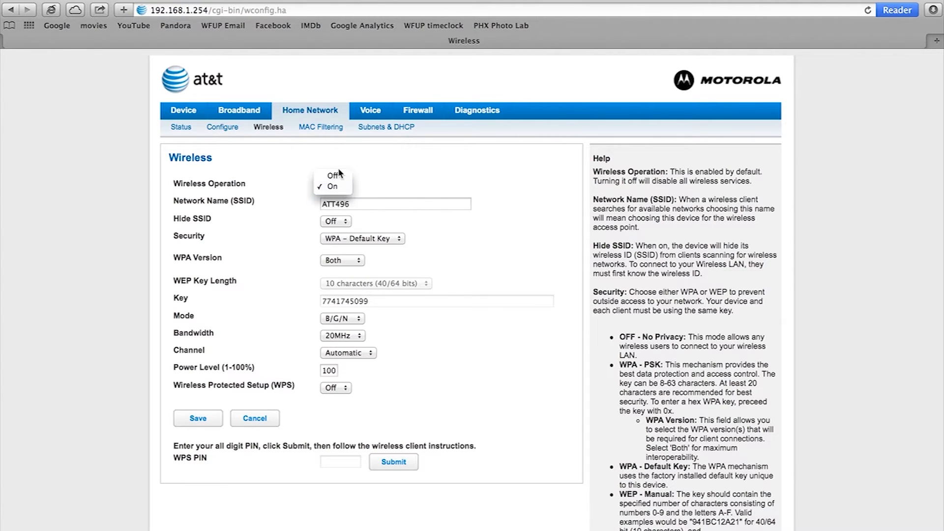
click(330, 175)
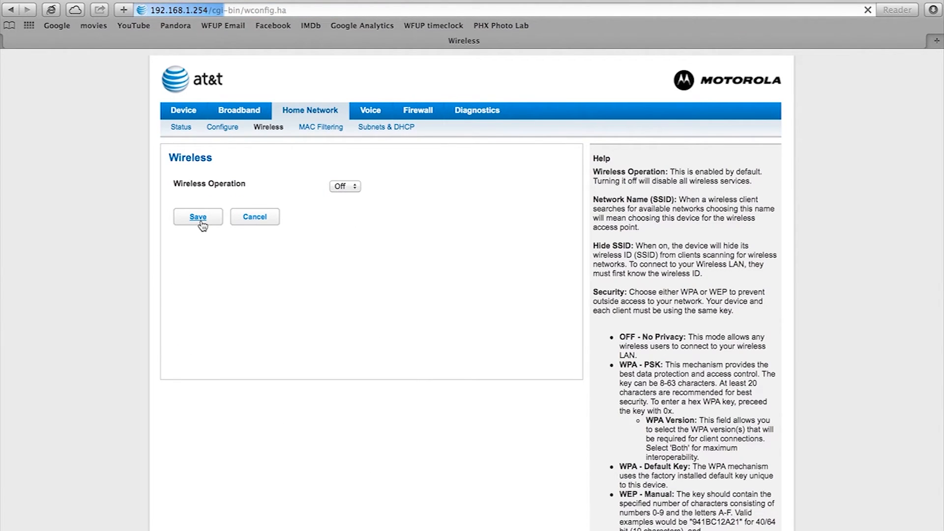
click(198, 216)
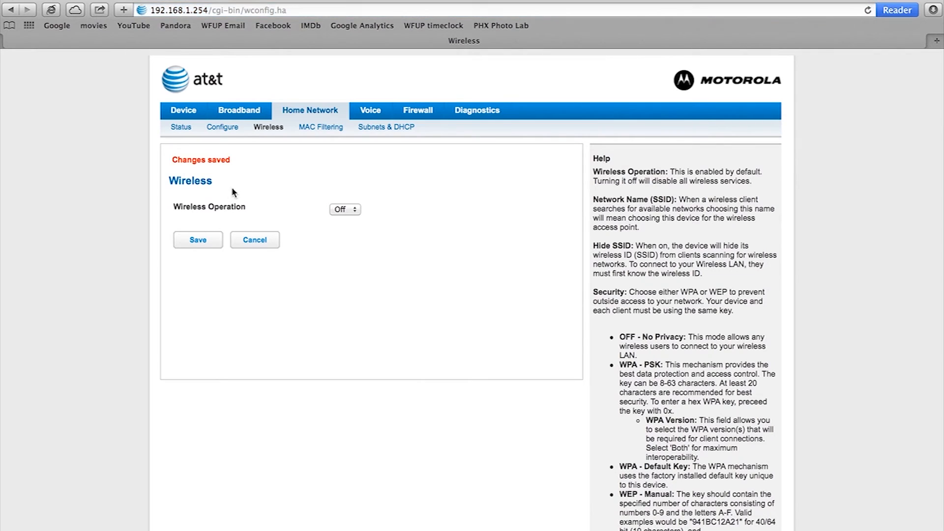
click(417, 110)
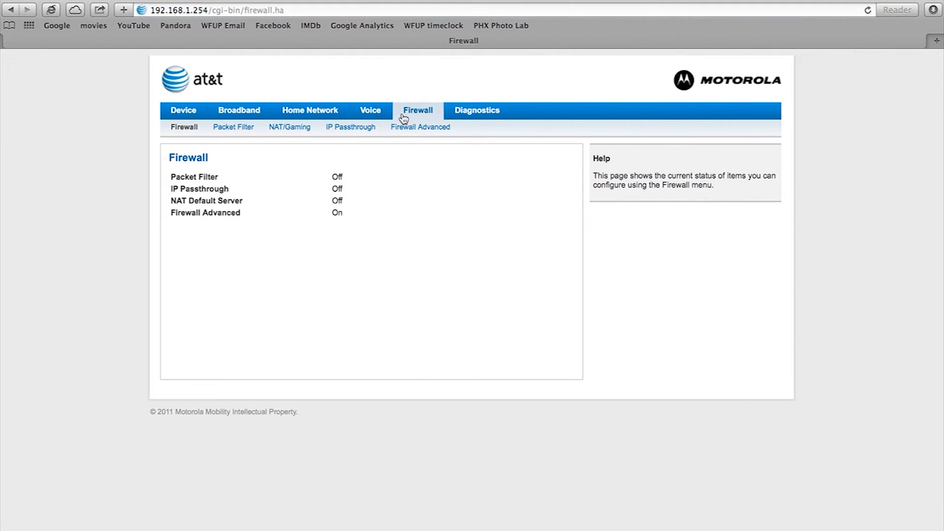
- Set IP Passthrough allocation mode to Passthrough with DHCPS-fixed passthrough mode
click(350, 127)
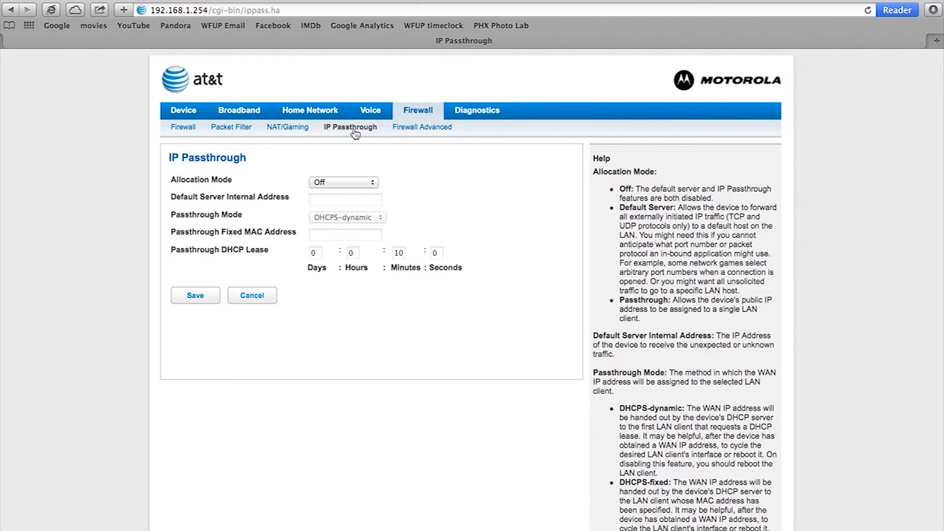
click(343, 182)
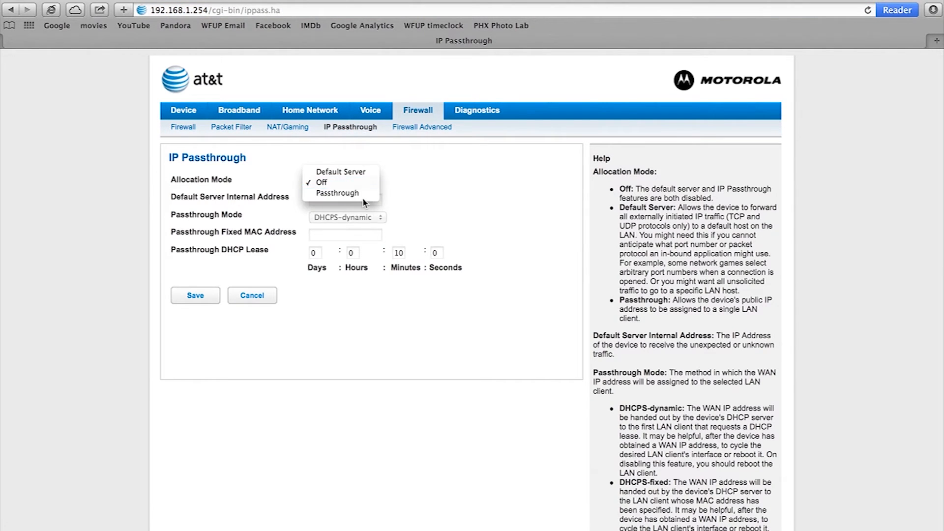
click(338, 193)
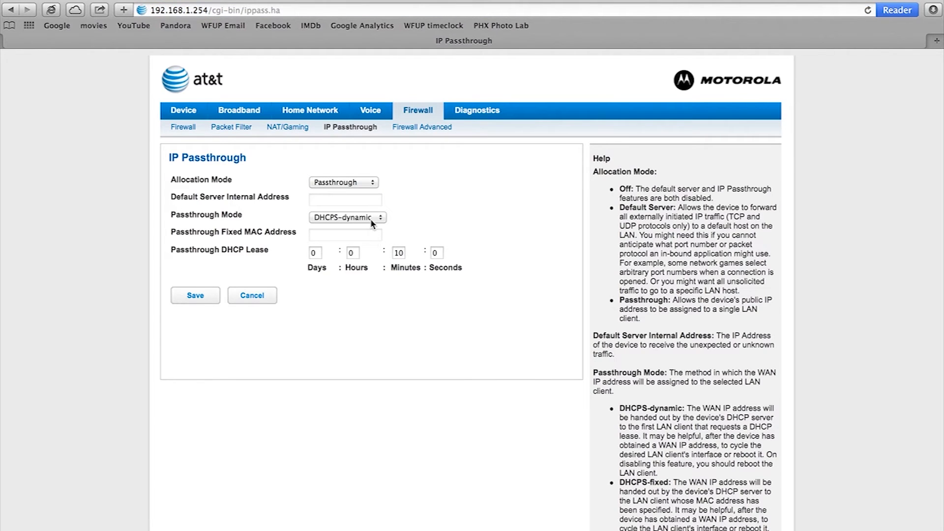
click(346, 217)
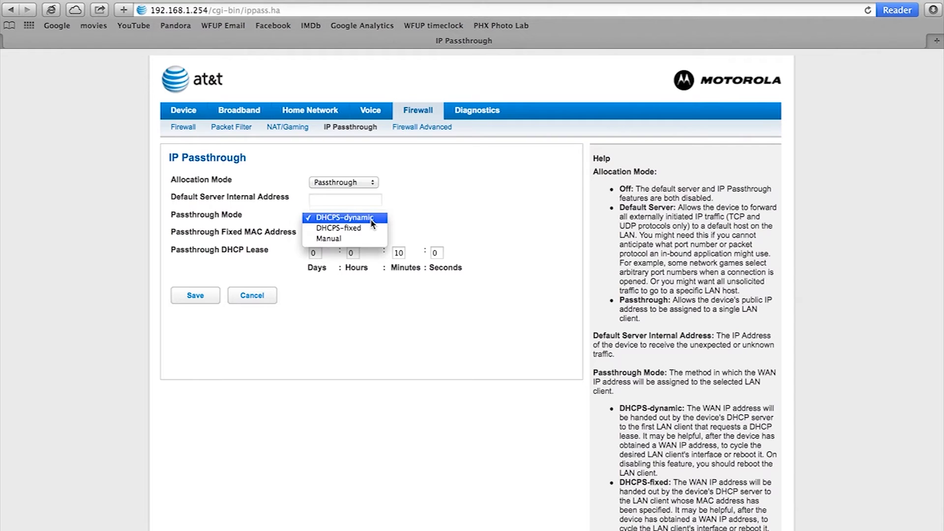
click(363, 217)
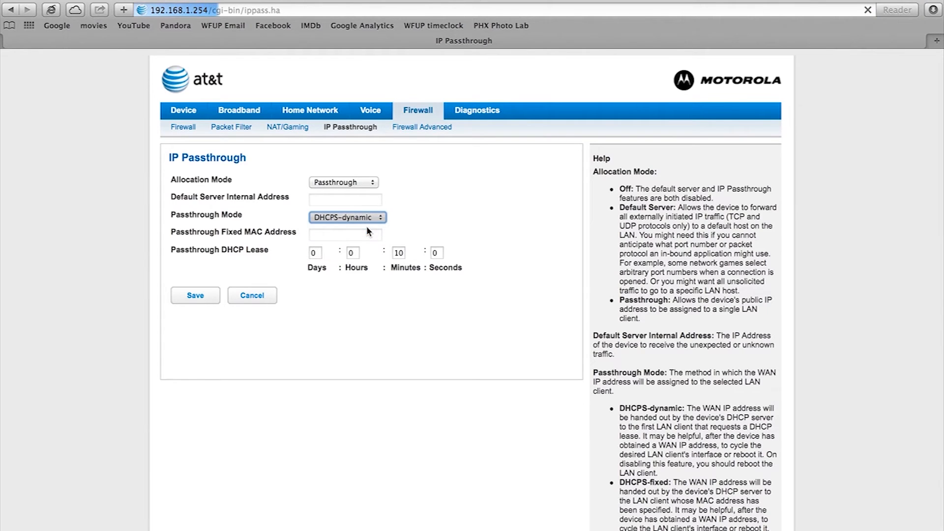
click(347, 218)
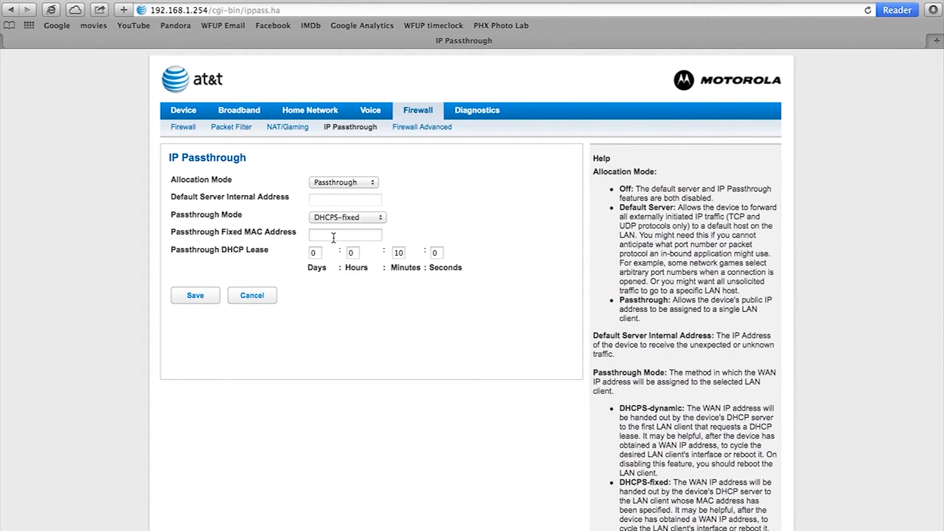
- Enter fixed MAC address 00c5510909 and save the IP Passthrough settings
click(345, 234)
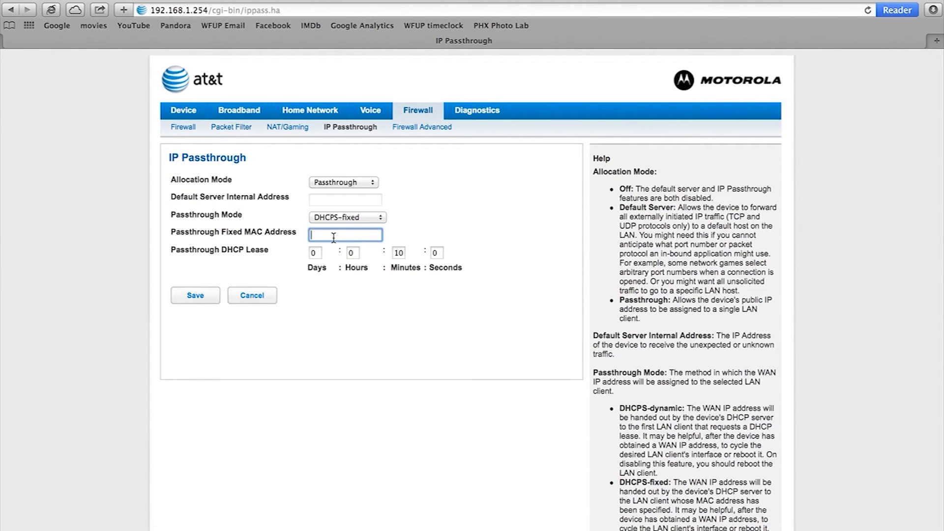
text(00c5)
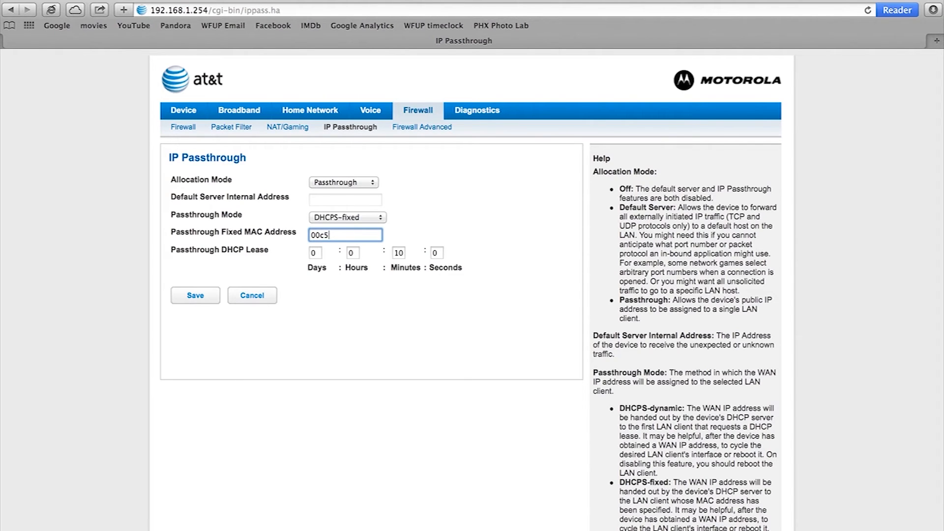
text(510909)
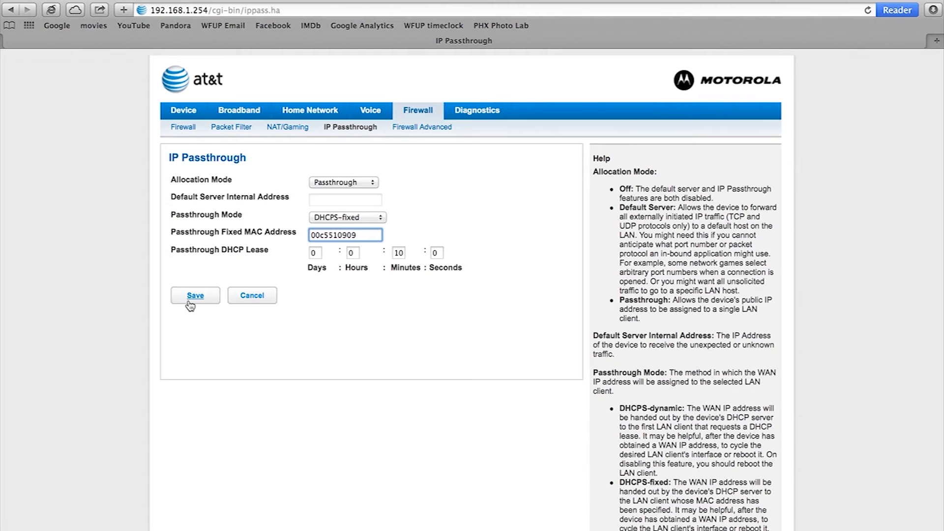
click(195, 295)
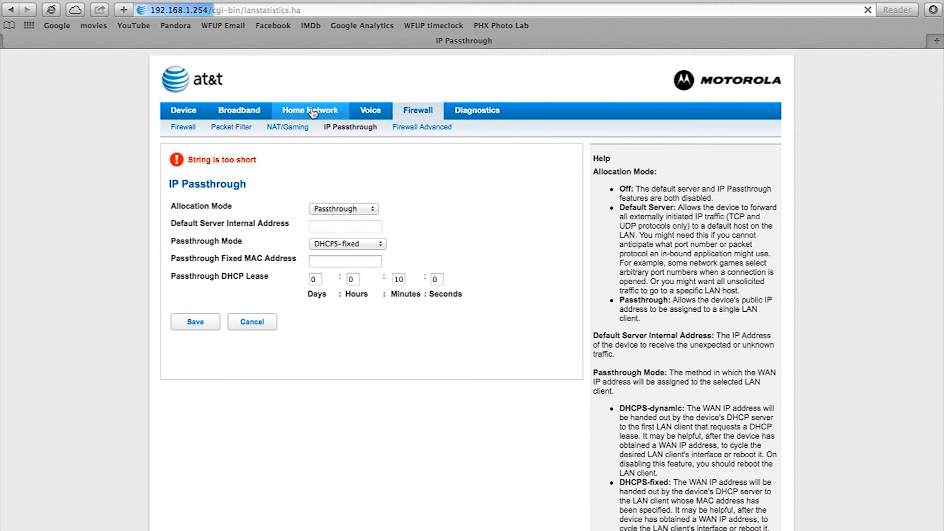
- Set IPv6 to Off in the Home Network configuration and save
click(310, 110)
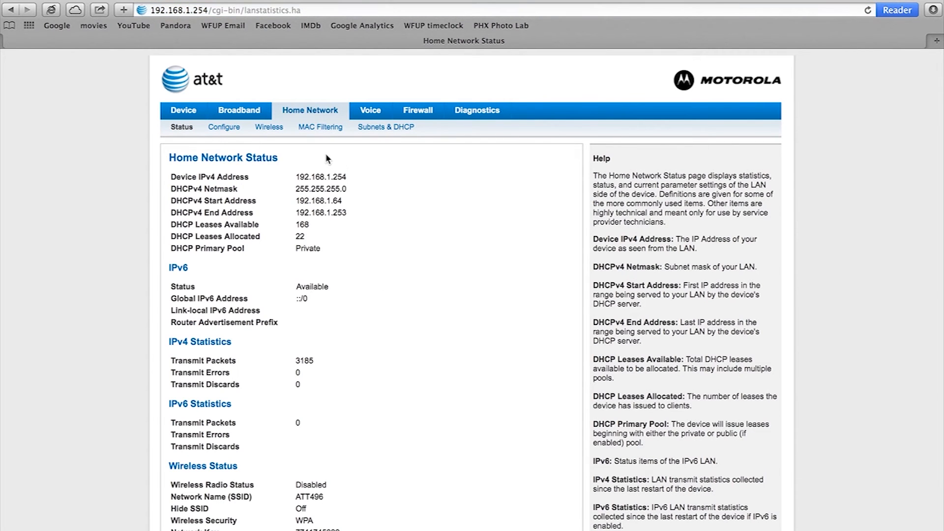
click(224, 127)
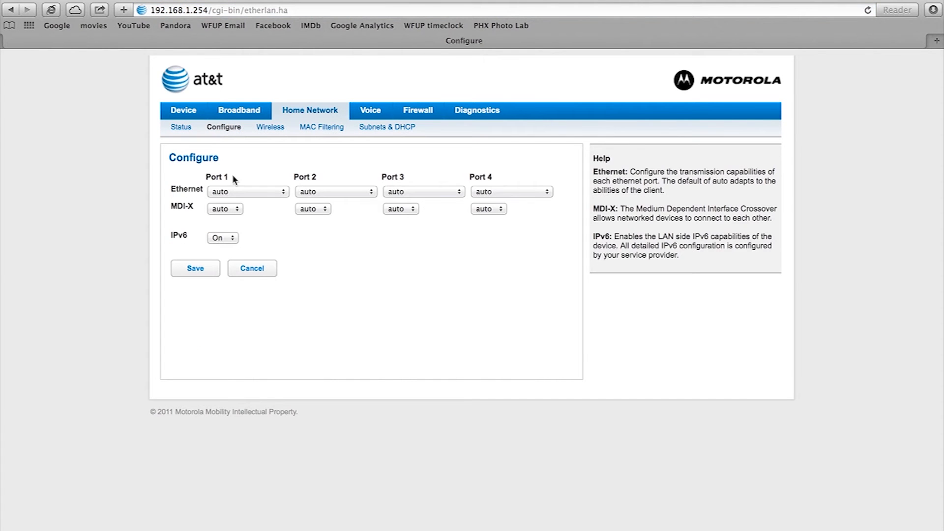
click(222, 237)
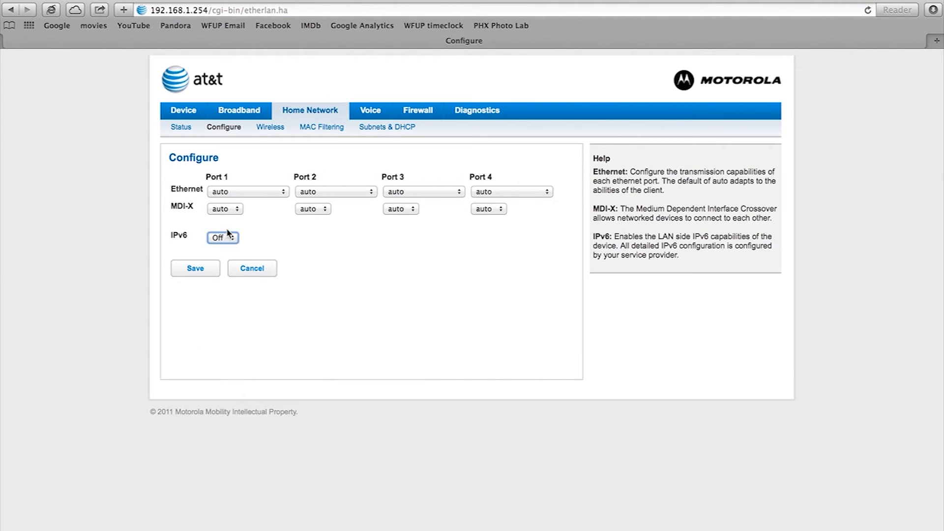
click(195, 268)
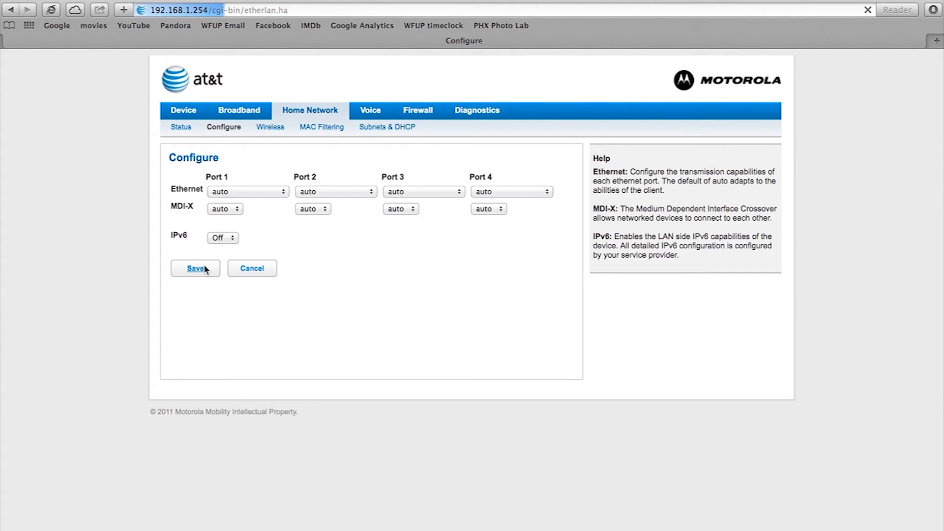
click(195, 267)
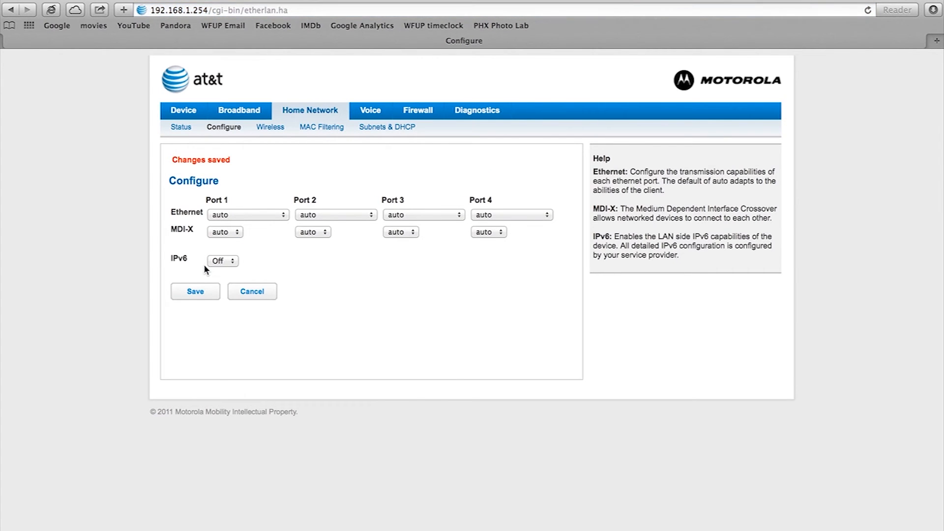